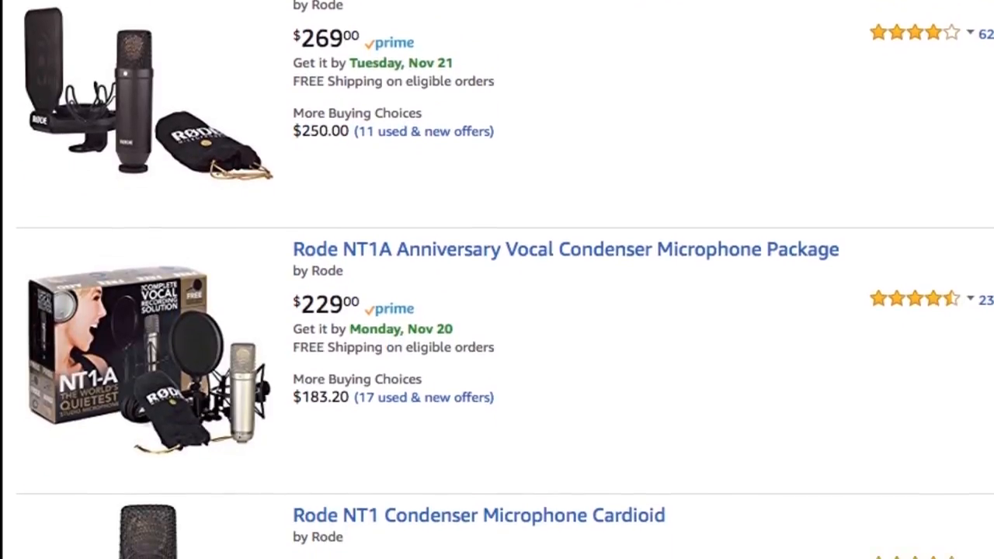
Launch Audio MIDI Setup from Utilities and enable the iPhone in the iOS Device Browser.
{"action": "scroll", "scroll_direction": "down", "scroll_amount": 3}
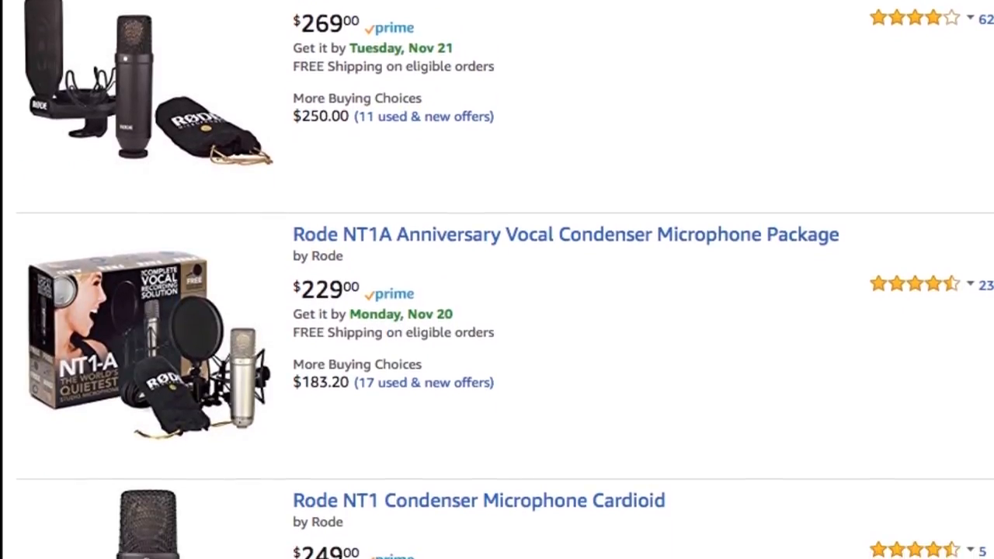
{"action": "scroll", "scroll_direction": "down", "scroll_amount": 3}
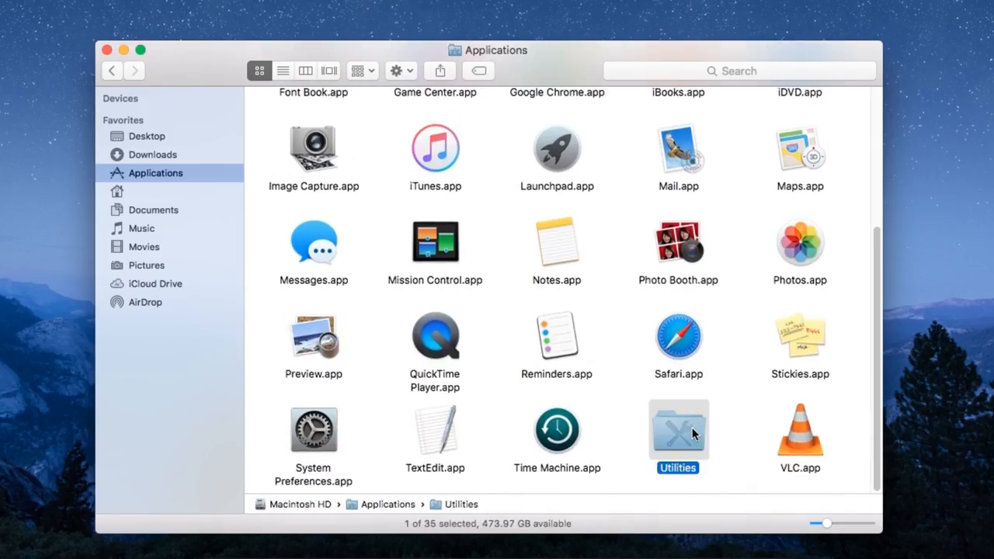
{"action": "double_click", "coordinate": [677, 429]}
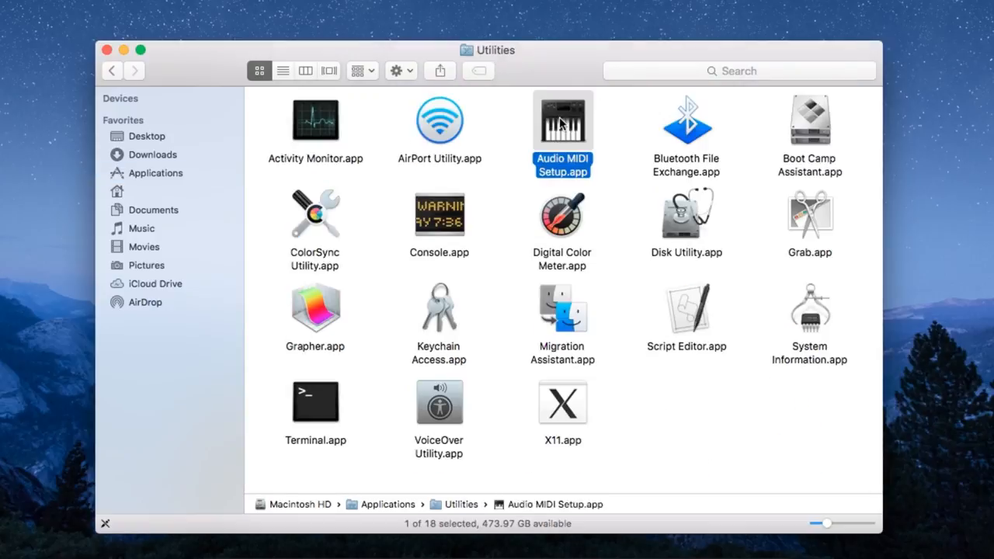
{"action": "left_click", "coordinate": [221, 8]}
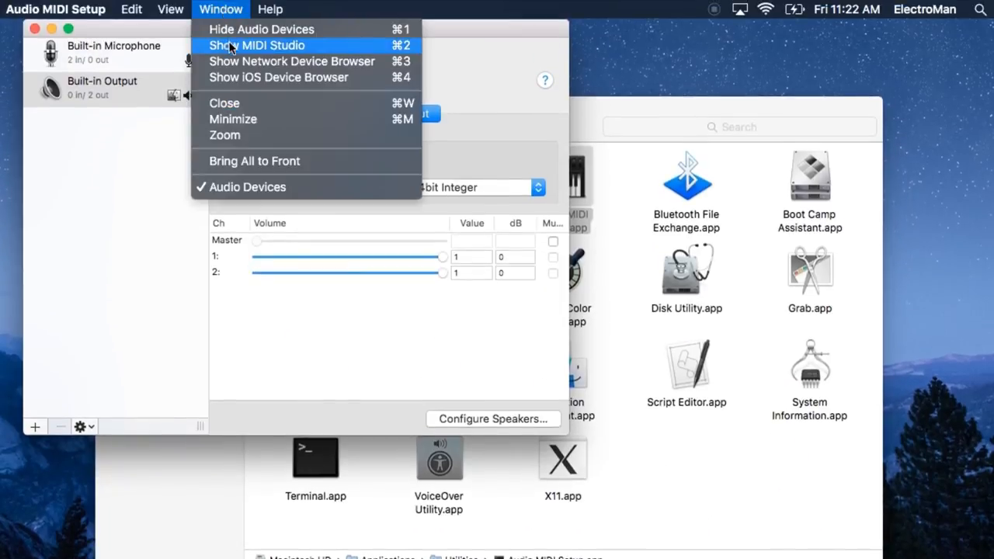
{"action": "left_click", "coordinate": [278, 76]}
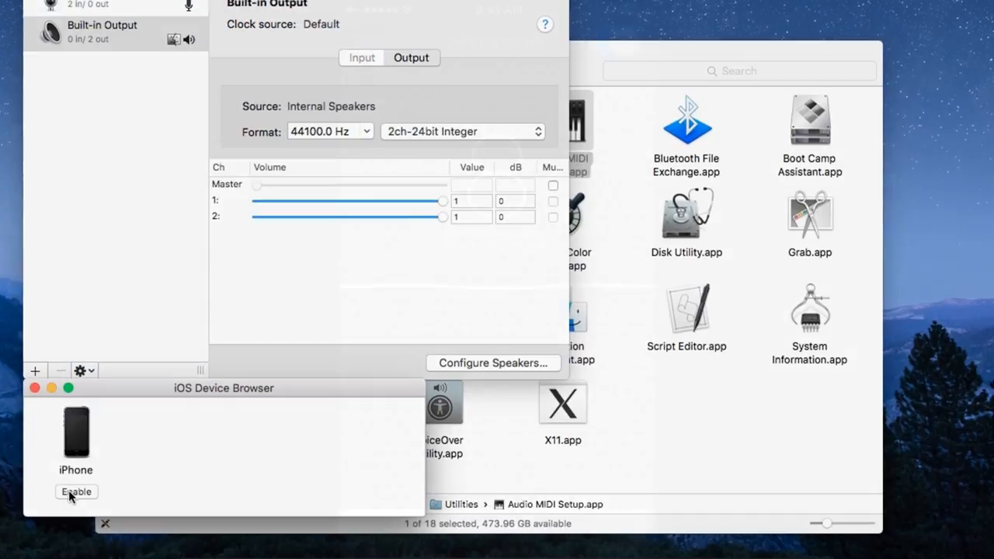
{"action": "left_click", "coordinate": [76, 491]}
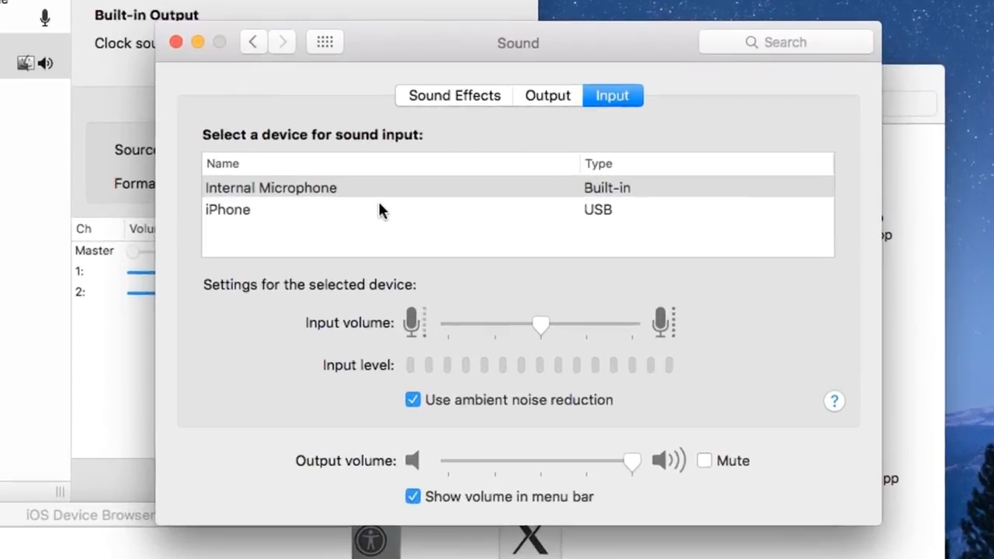
Select iPhone (USB) as the sound input device in Sound preferences.
{"action": "left_click", "coordinate": [227, 210]}
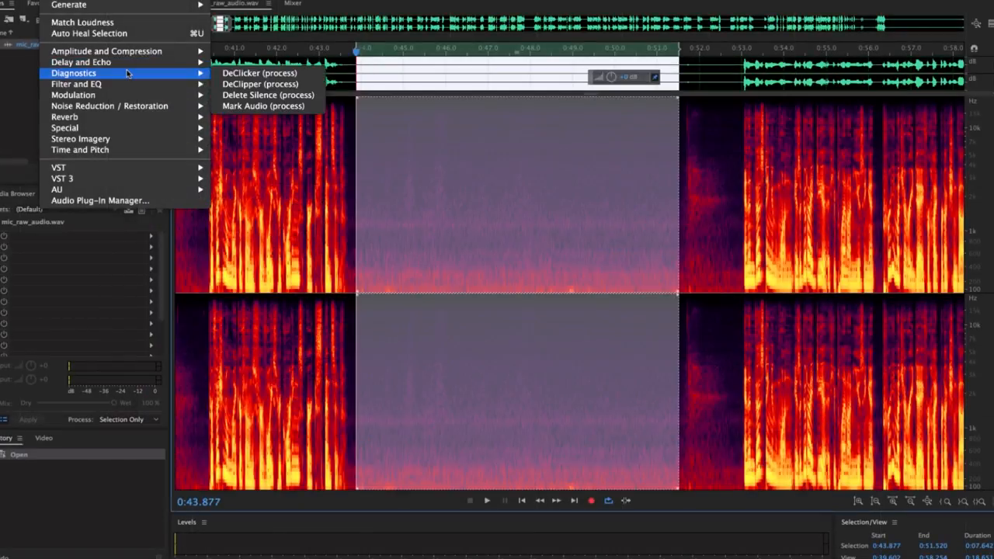
Bring up Audition's Noise Reduction (process) effect for mic_raw_audio.wav.
{"action": "left_click", "coordinate": [109, 105]}
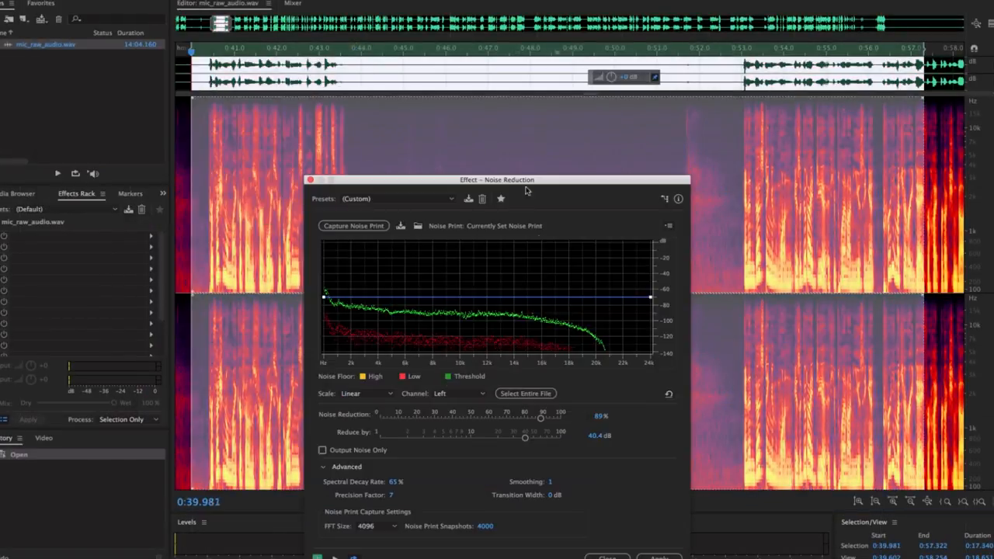